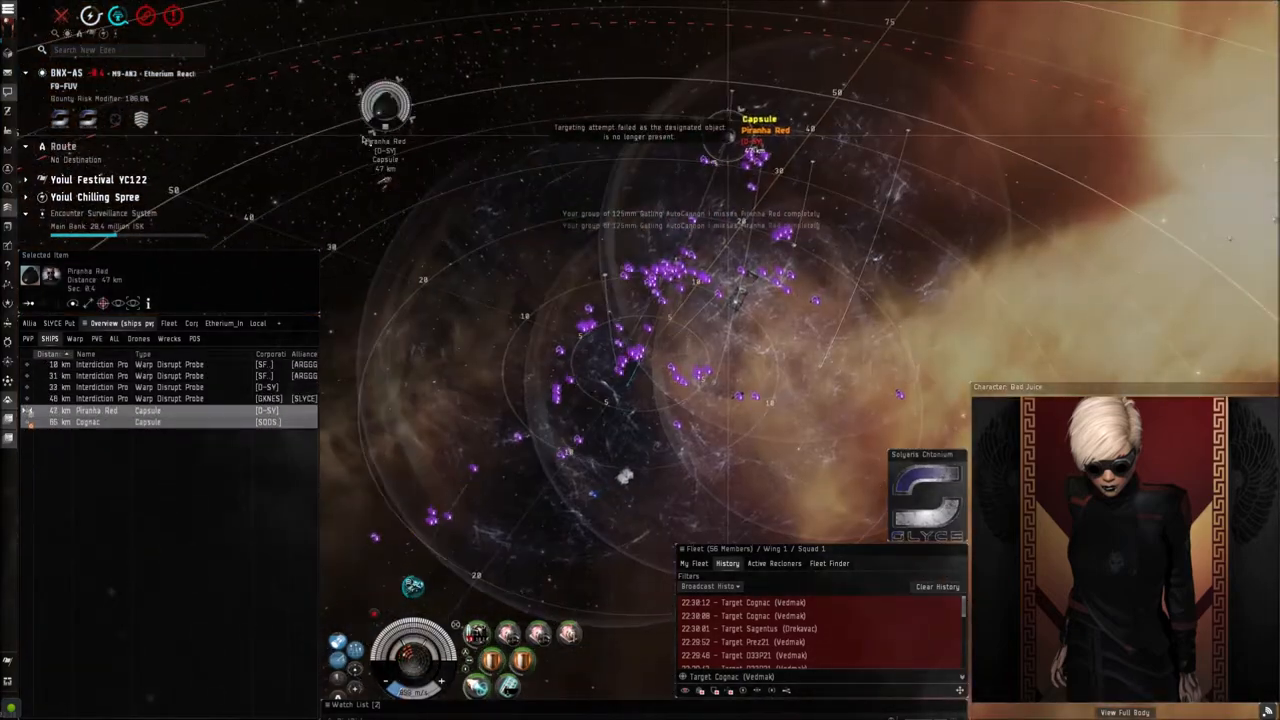
Bring up the Local chat channel's messages while engaging the locked Capsule.
left_click(256, 324)
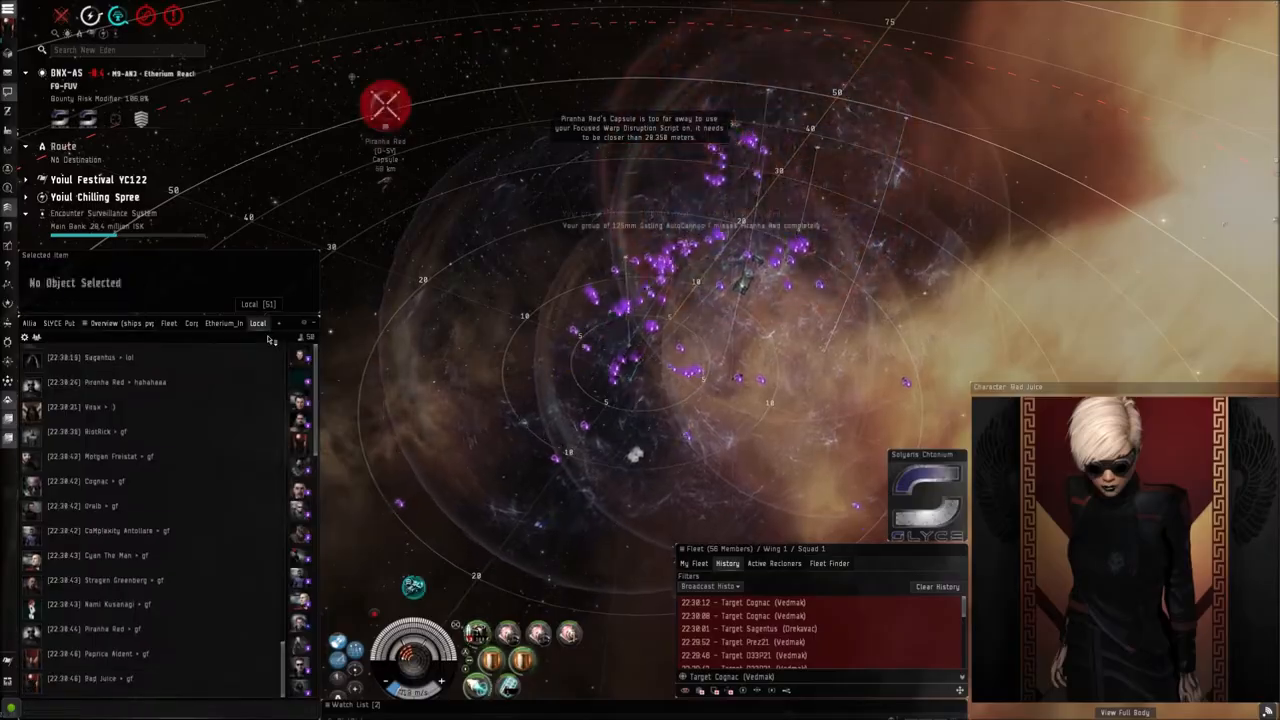